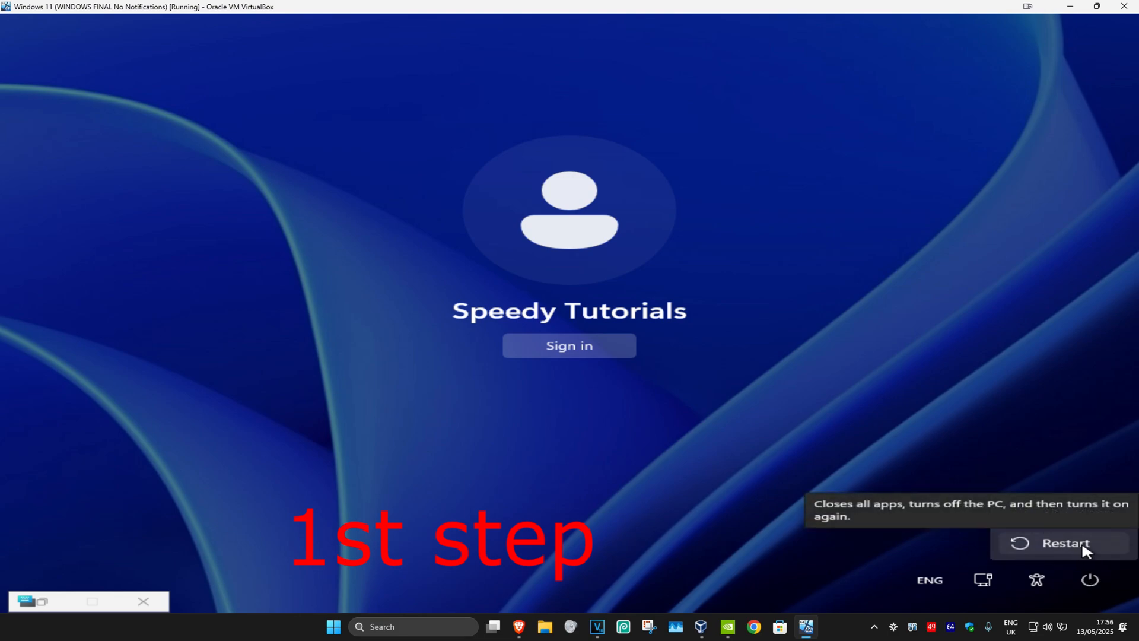
# Restart from the sign-in screen power menu with Shift held to reach advanced recovery
pyautogui.click(1061, 542)
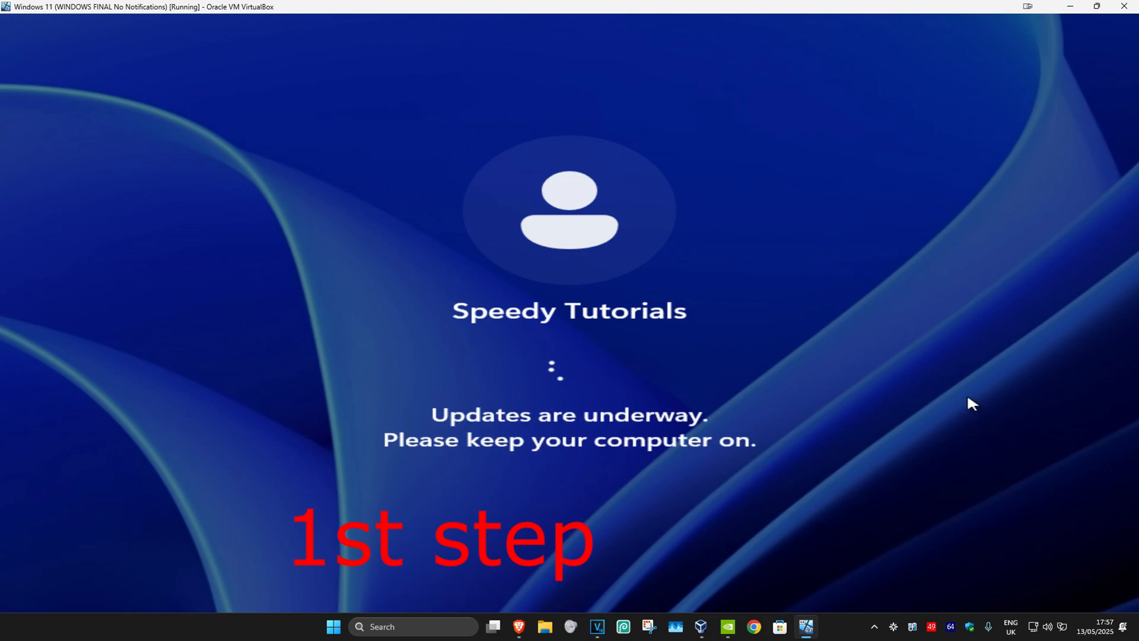